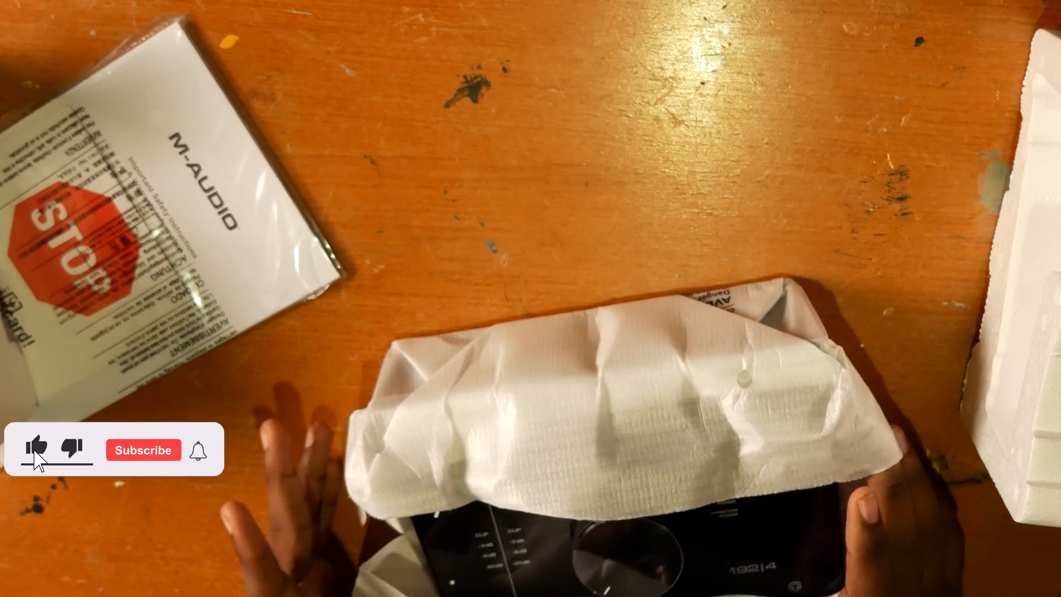
{"action": "left_click", "coordinate": [143, 450]}
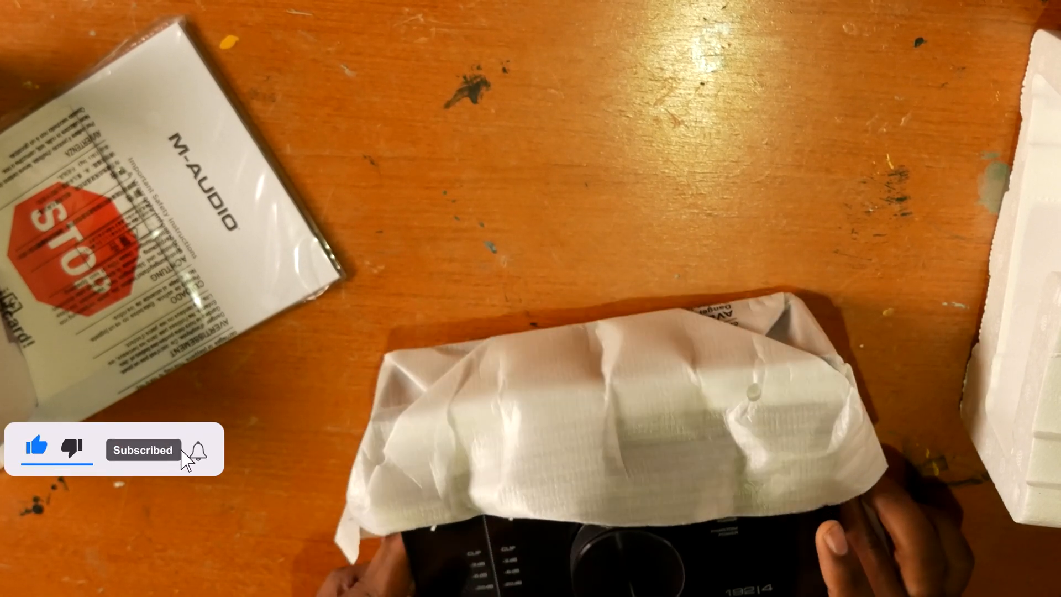